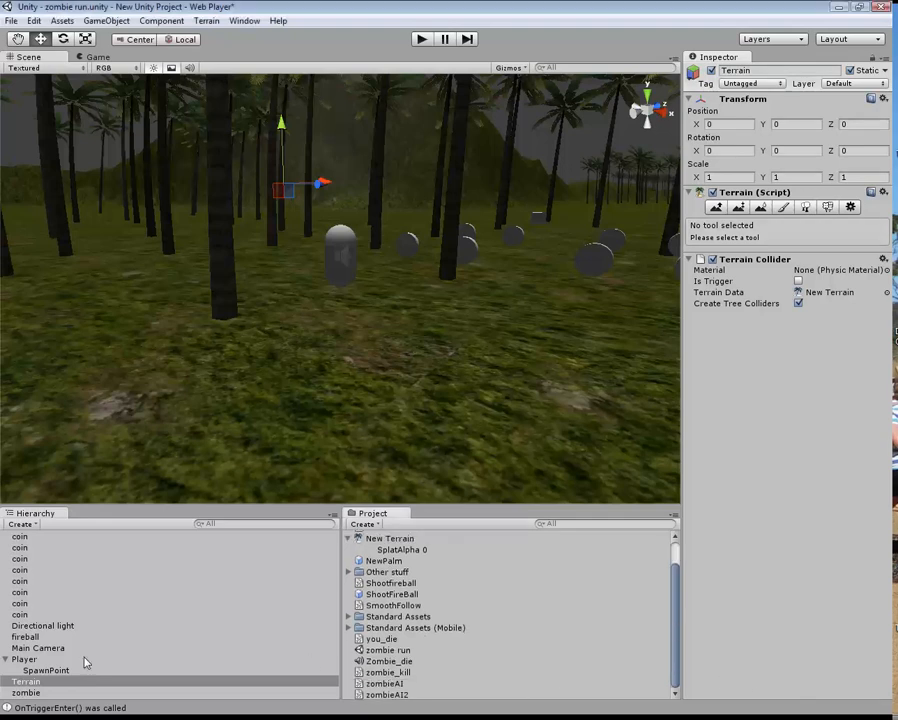
Step: Attach the zombie_kill script to the fireball object
{"action": "left_click", "coordinate": [25, 637]}
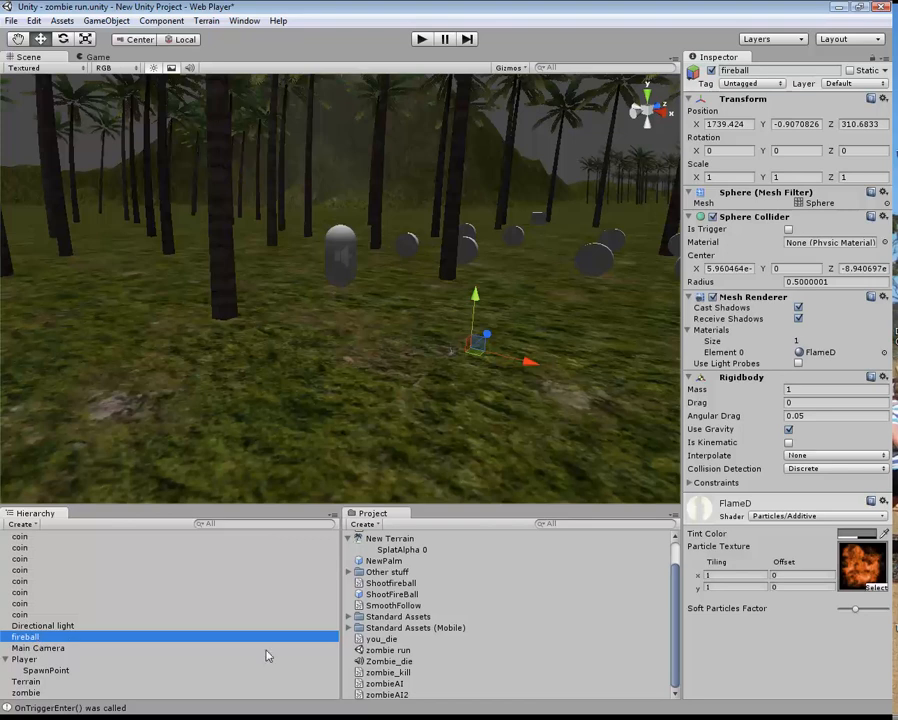
{"action": "left_click", "coordinate": [389, 672]}
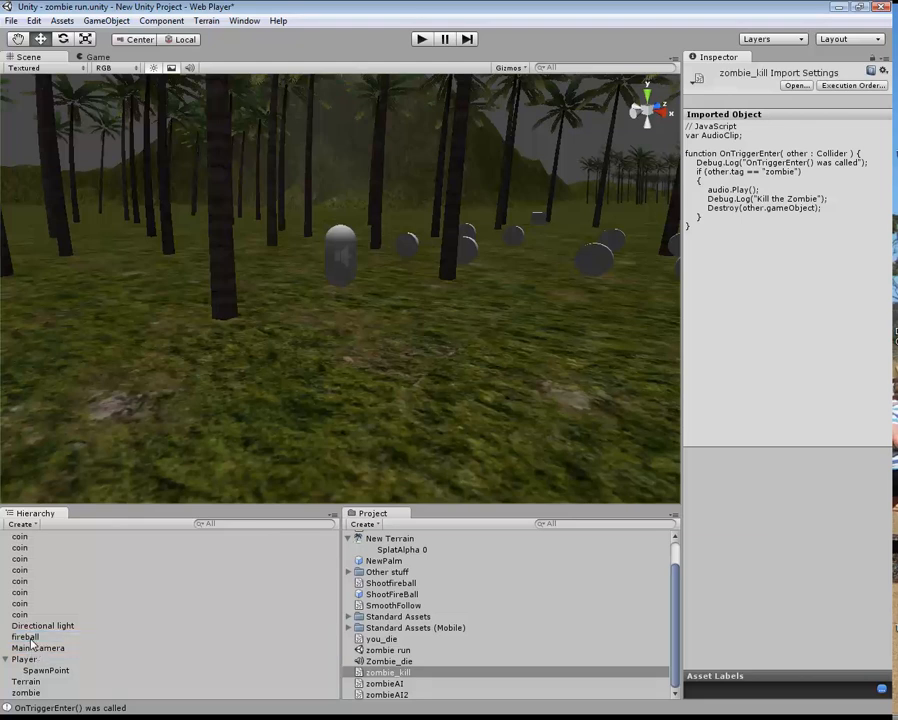
{"action": "left_click", "coordinate": [25, 637]}
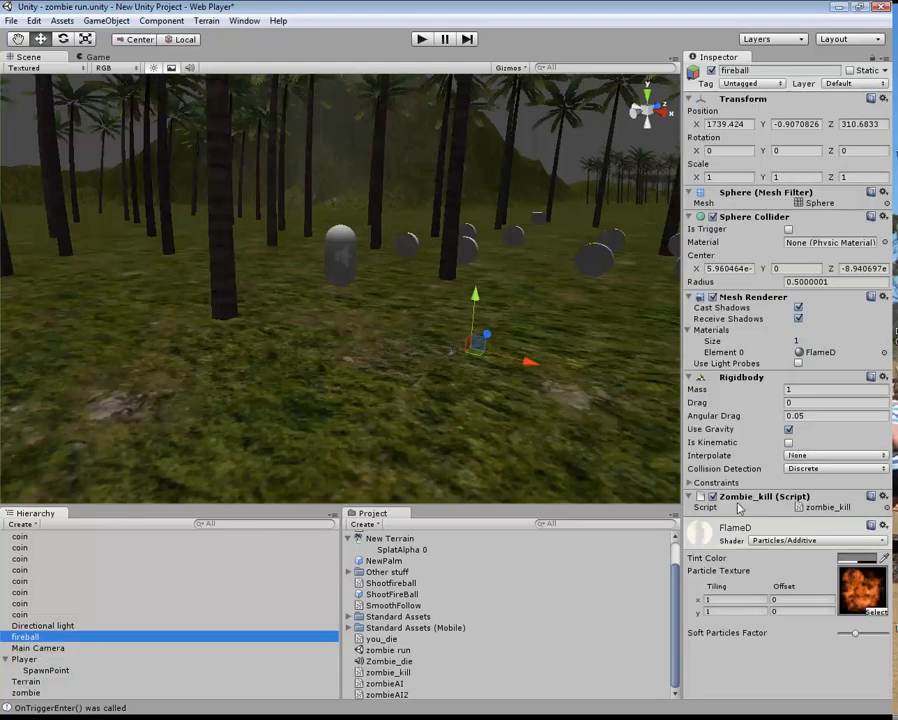
Step: Add an Audio Source component to the fireball from the Component > Audio menu
{"action": "left_click", "coordinate": [161, 20]}
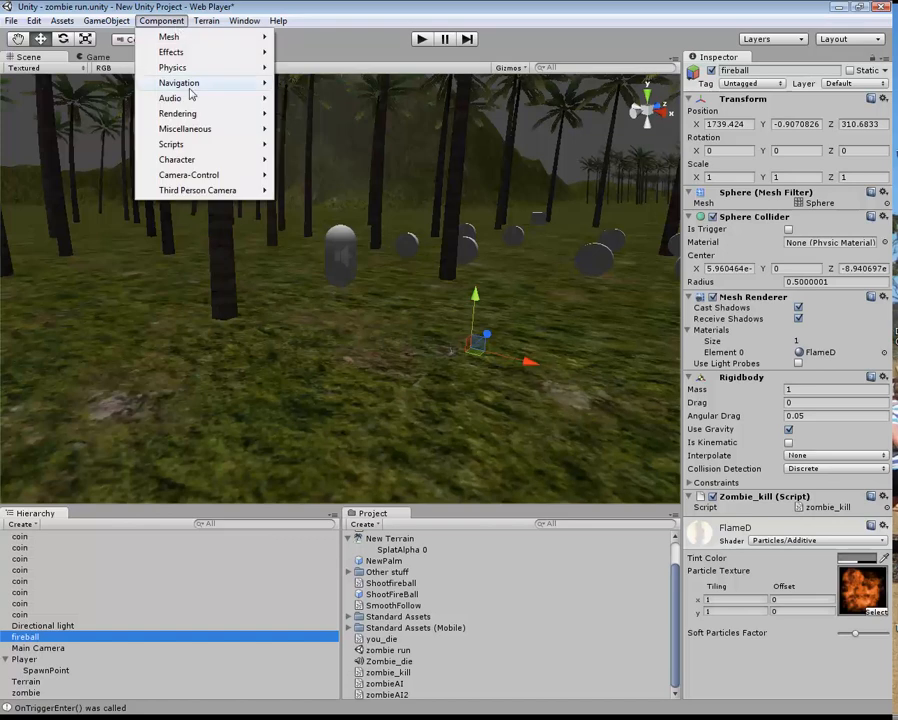
{"action": "mouse_move", "coordinate": [170, 98]}
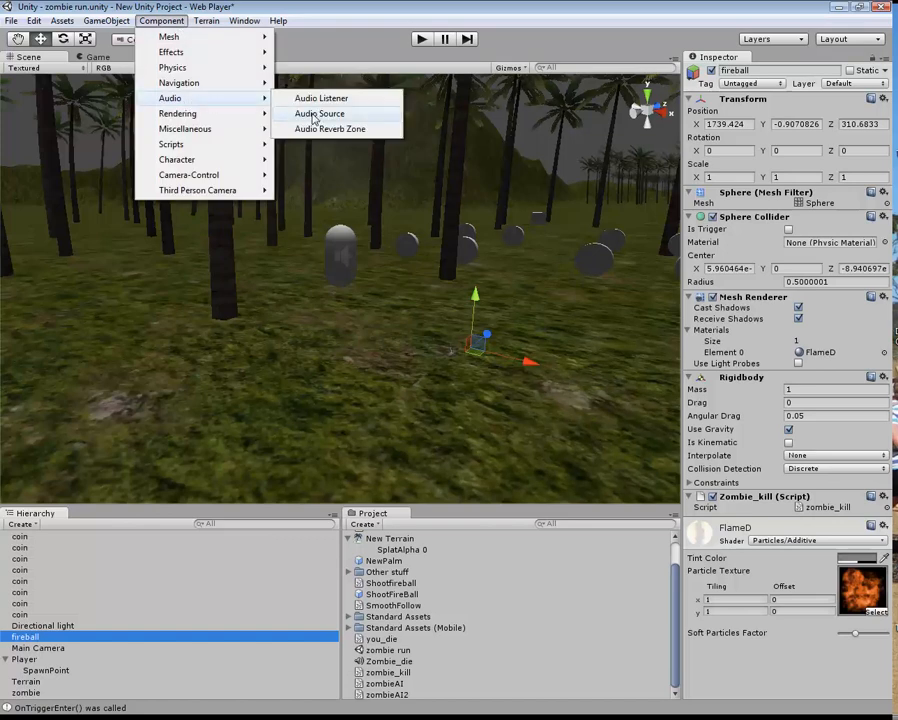
{"action": "left_click", "coordinate": [320, 113]}
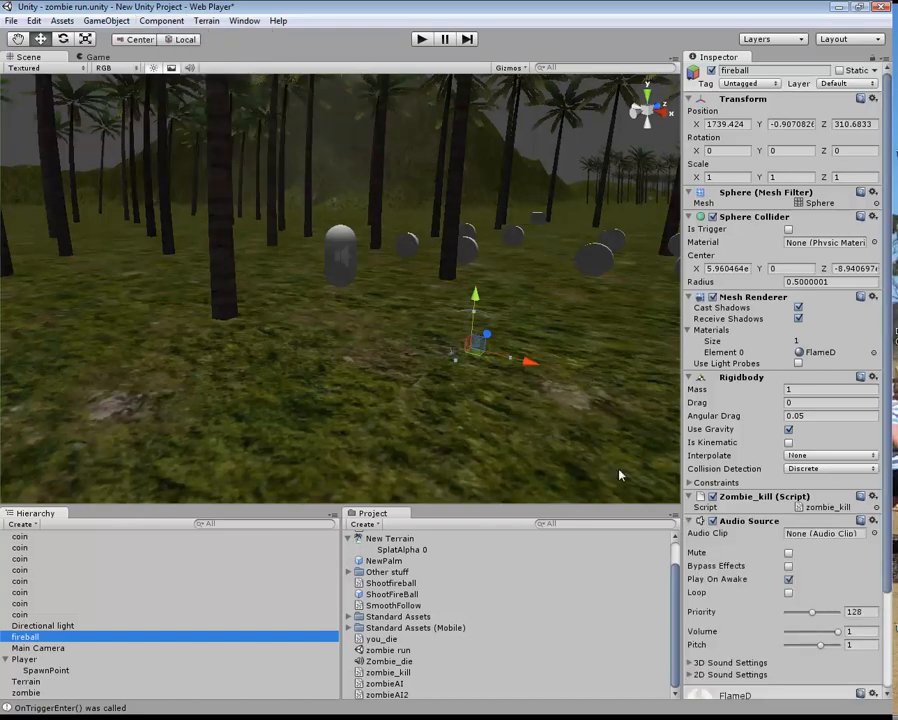
{"action": "left_click", "coordinate": [388, 661]}
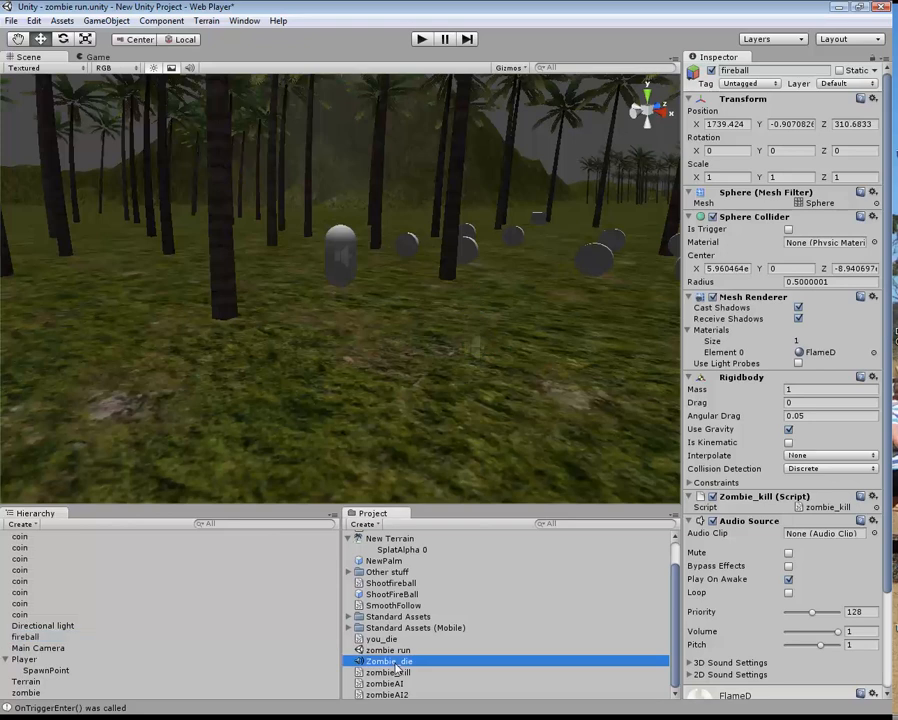
Step: Inspect the Zombie_die clip's settings and the you_die script's code, then reselect fireball
{"action": "left_click", "coordinate": [389, 661]}
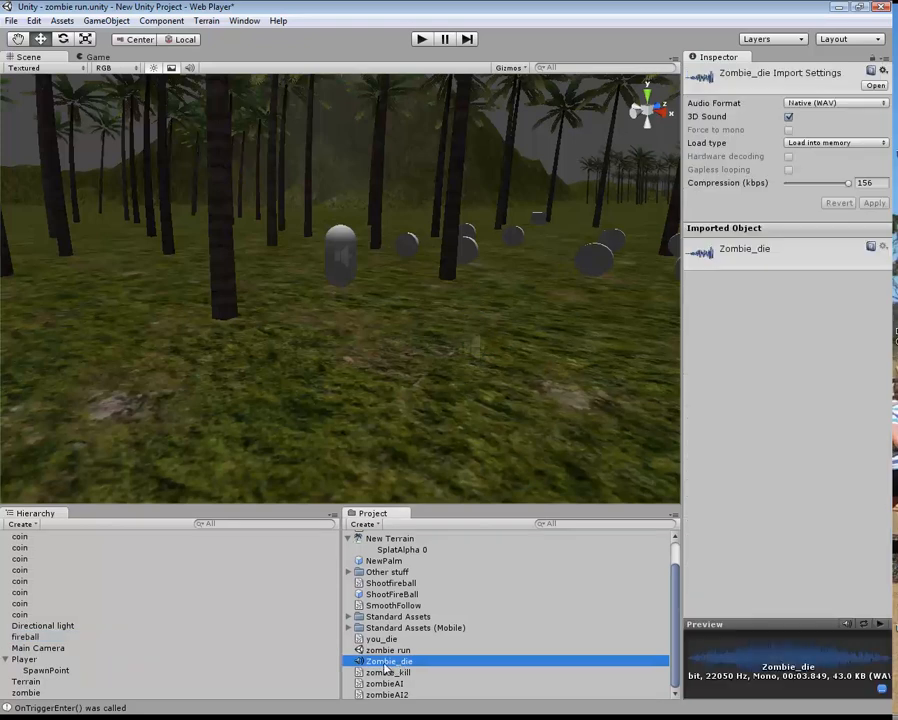
{"action": "left_click", "coordinate": [879, 624]}
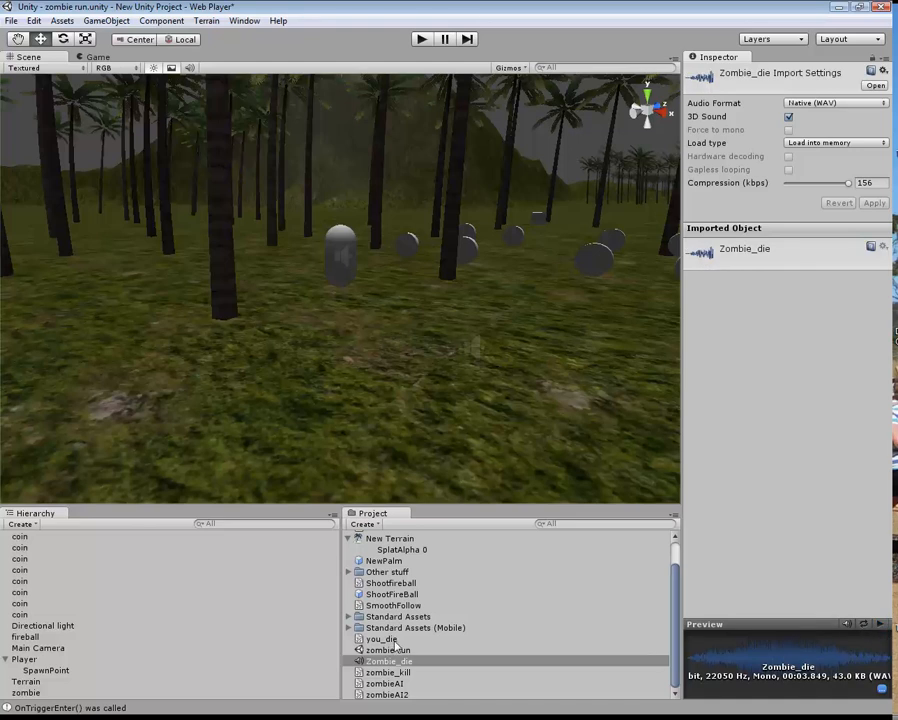
{"action": "left_click", "coordinate": [382, 639]}
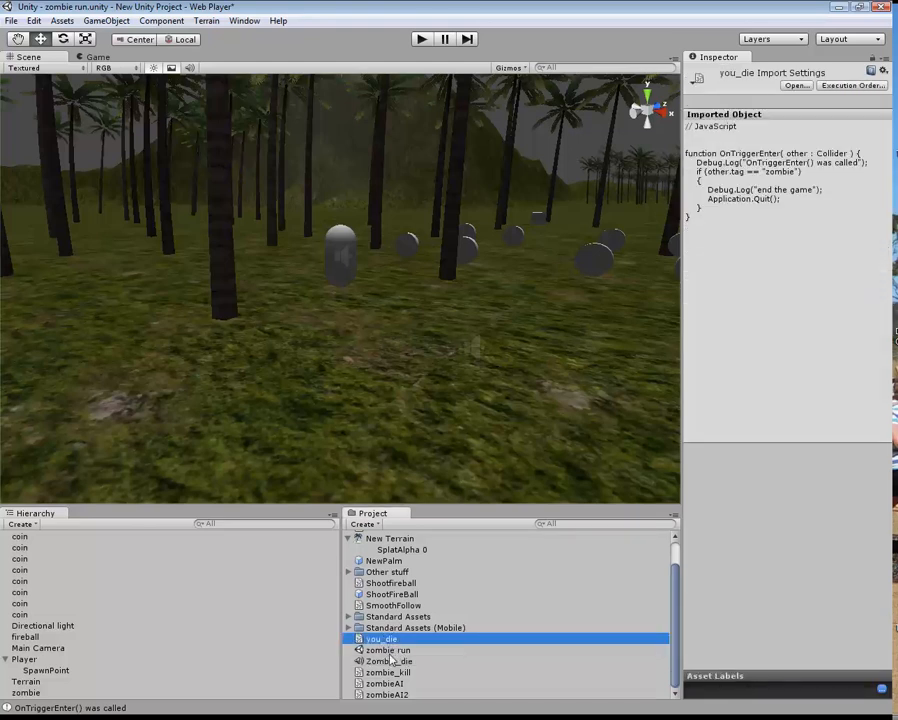
{"action": "left_click", "coordinate": [25, 637]}
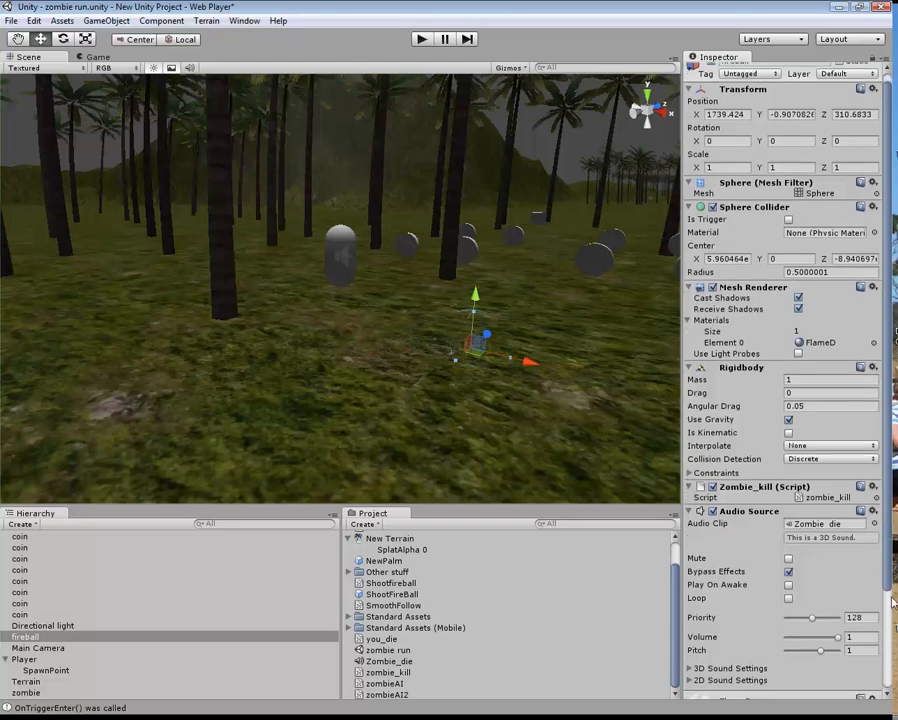
Step: Scroll down the fireball's Inspector to review its components
{"action": "scroll", "scroll_direction": "down", "scroll_amount": 3}
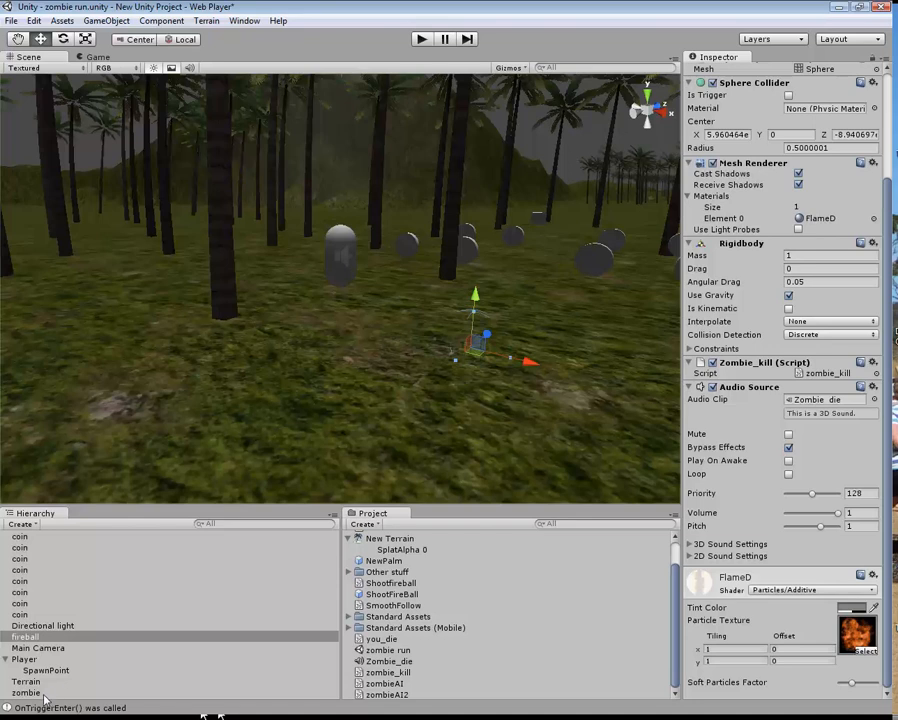
Step: Tick Is Trigger on the zombie's Box Collider and start Play mode
{"action": "left_click", "coordinate": [26, 692]}
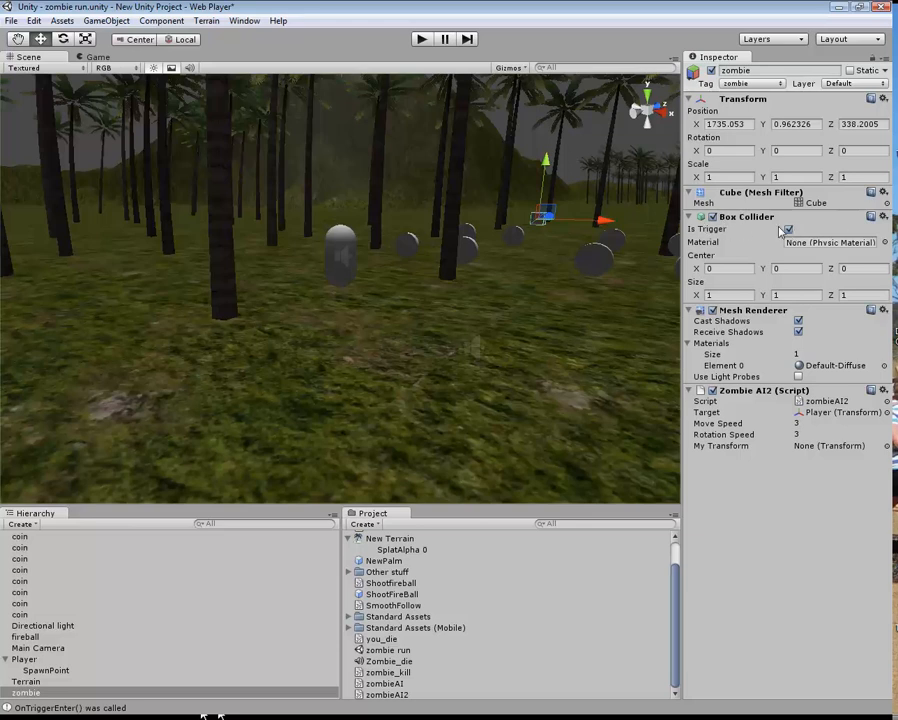
{"action": "left_click", "coordinate": [788, 229]}
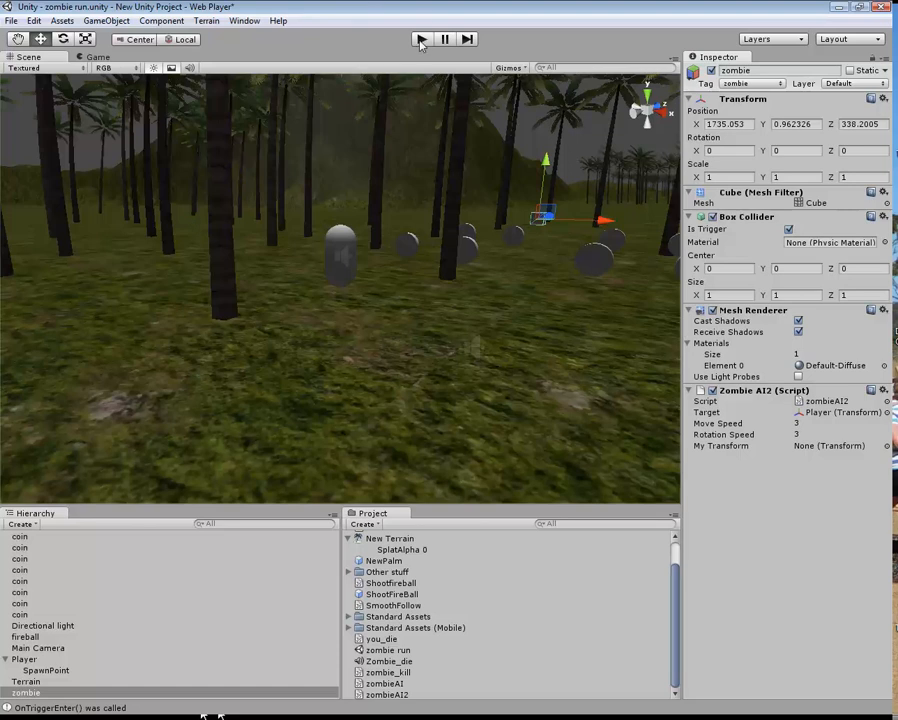
{"action": "left_click", "coordinate": [420, 39]}
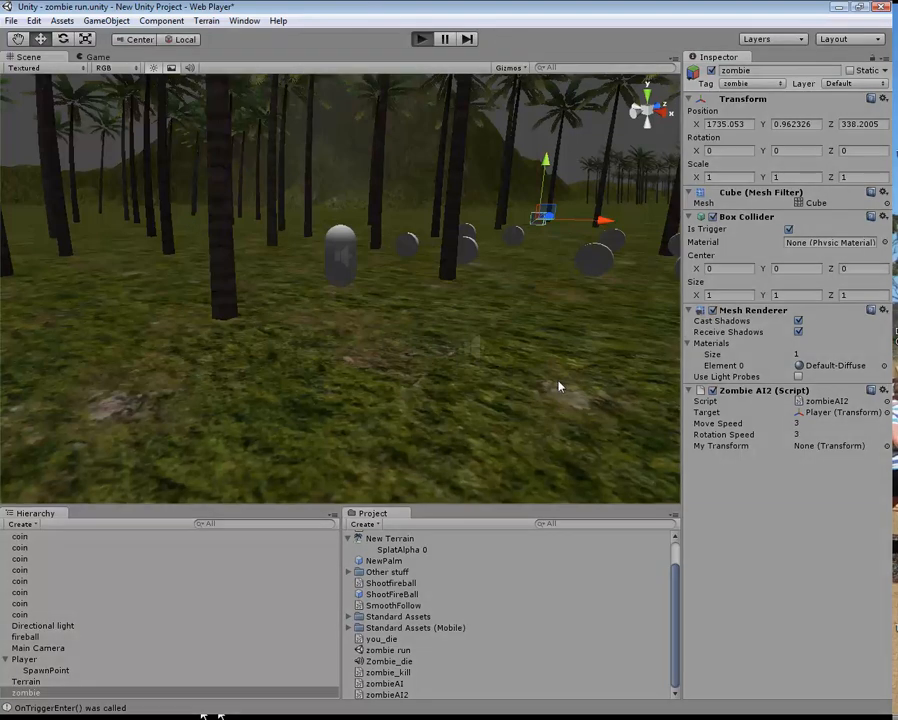